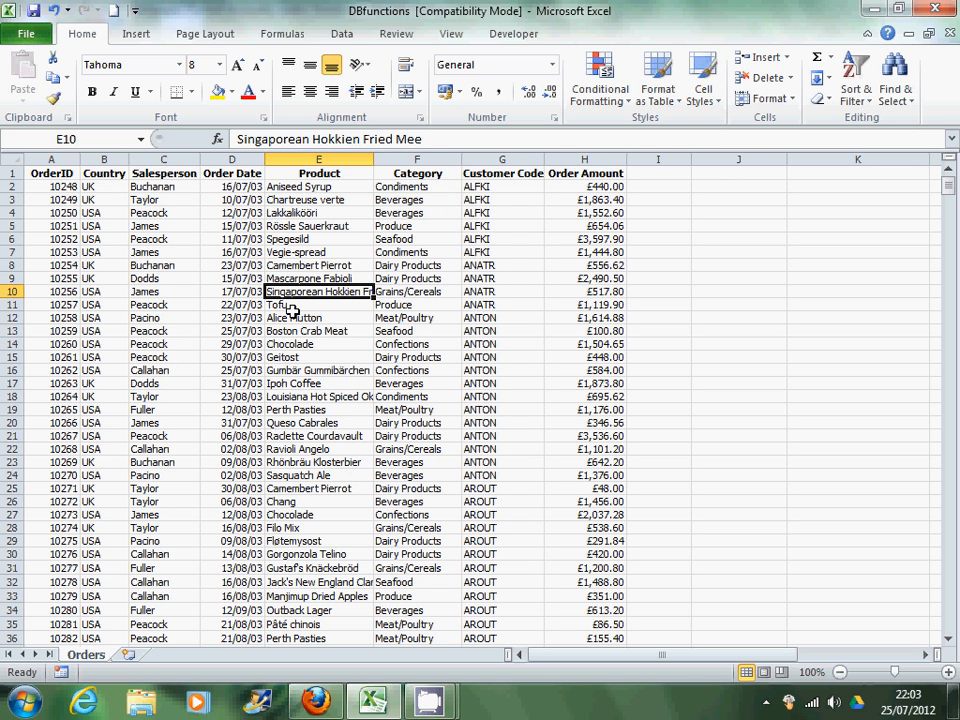
mouse_move(258, 226)
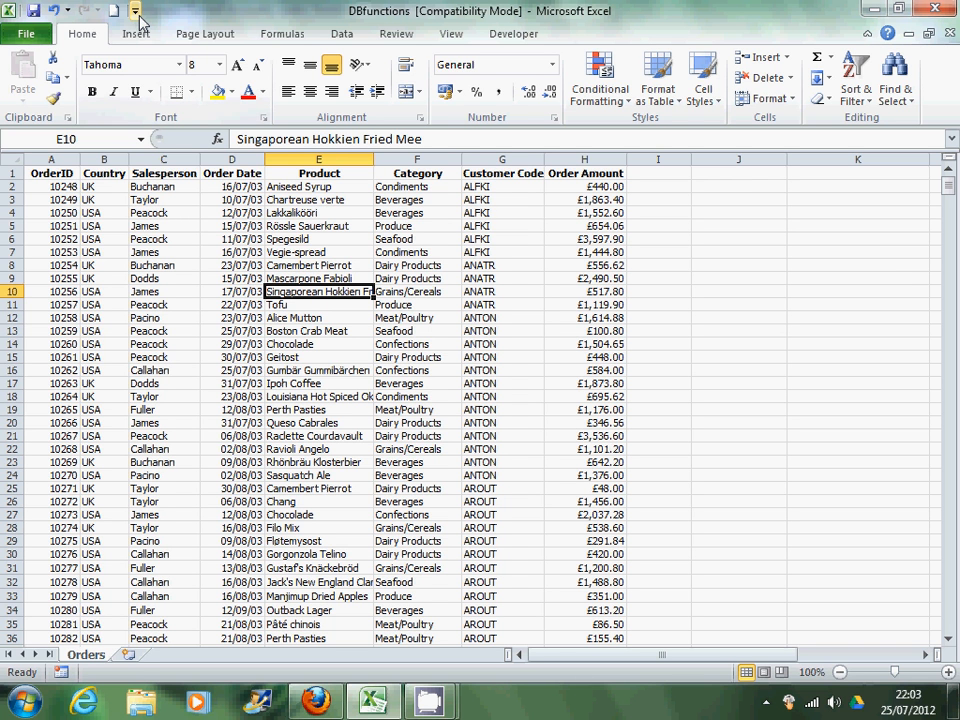
Bring up the Customize Quick Access Toolbar options list
left_click(138, 12)
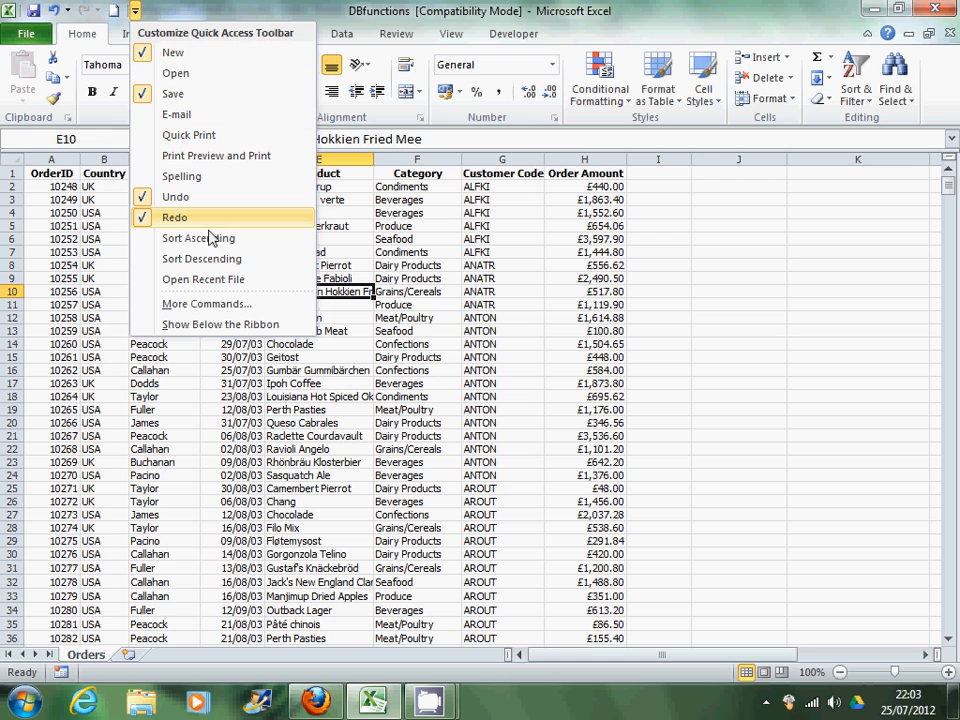
mouse_move(220, 304)
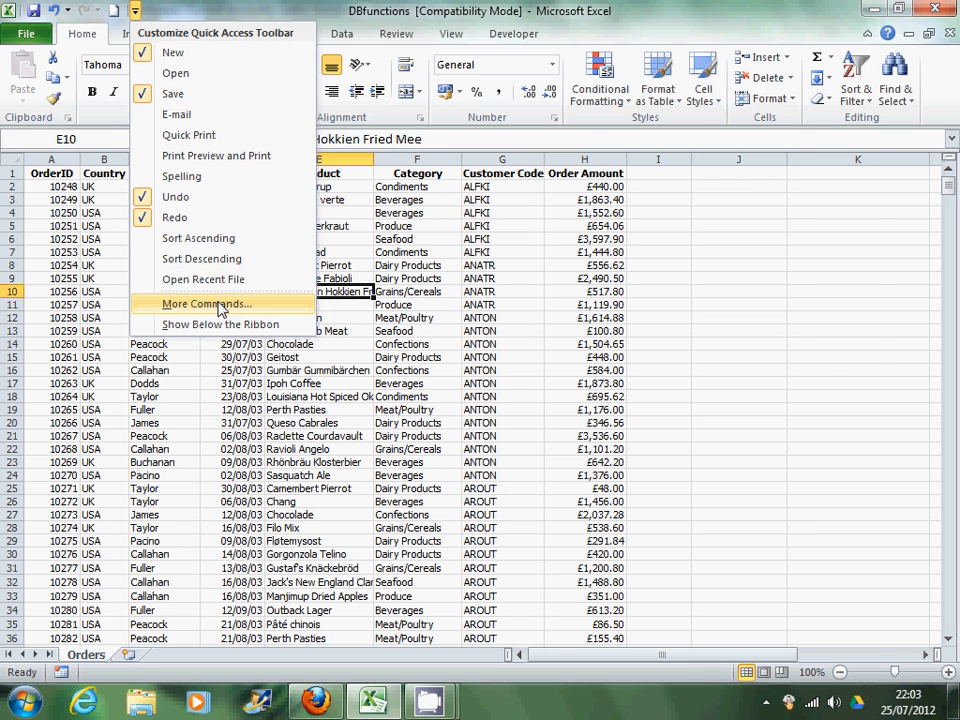
From Commands Not in the Ribbon, add the Form command to the Quick Access Toolbar and confirm
left_click(204, 304)
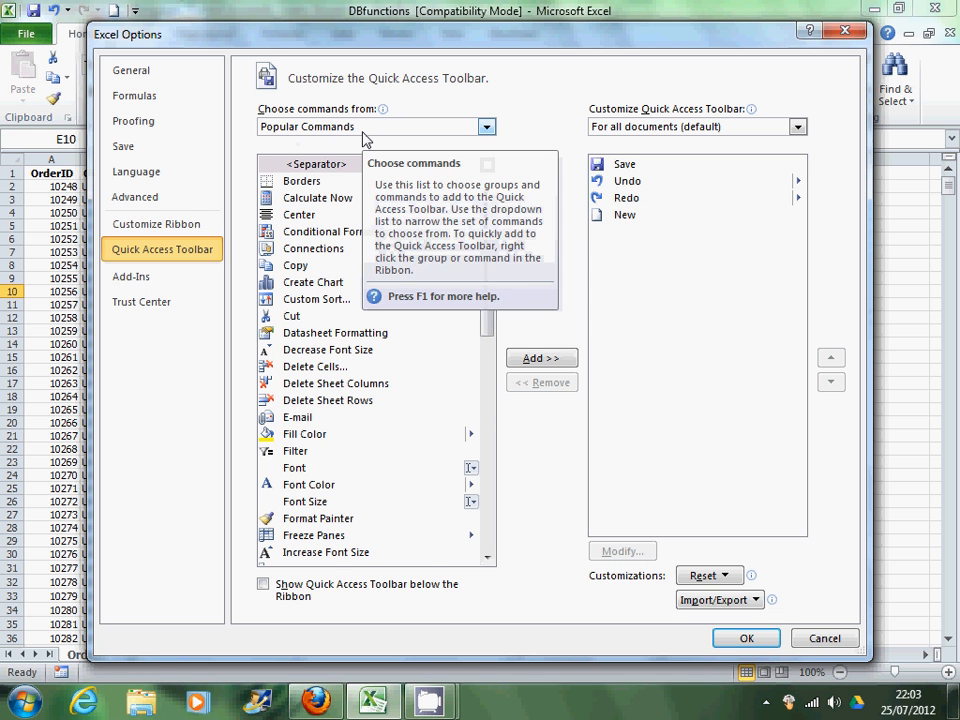
left_click(486, 126)
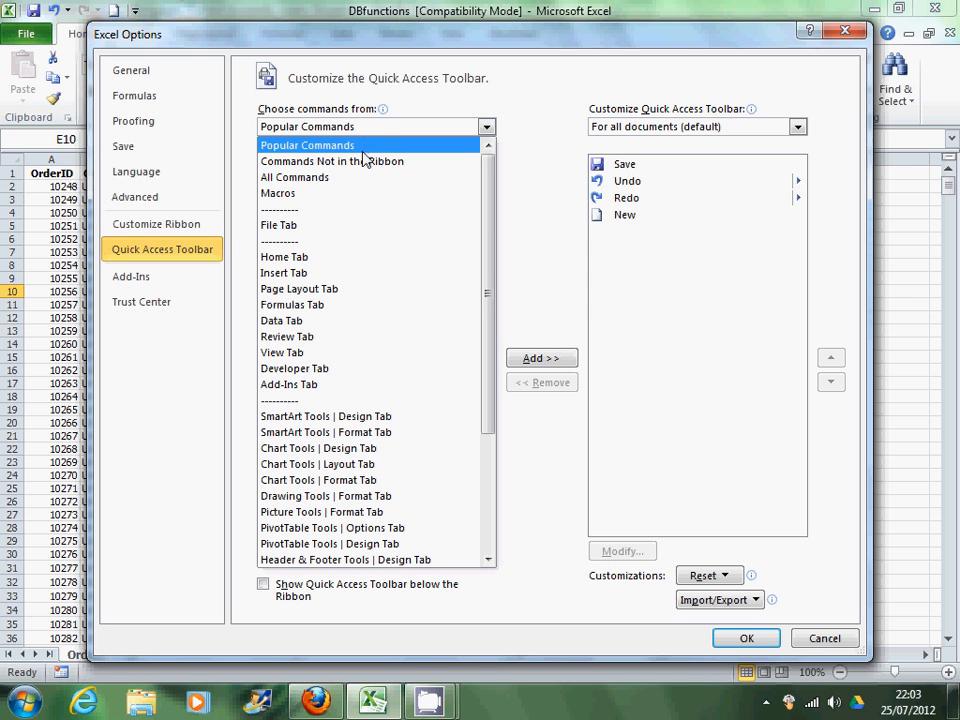
left_click(332, 160)
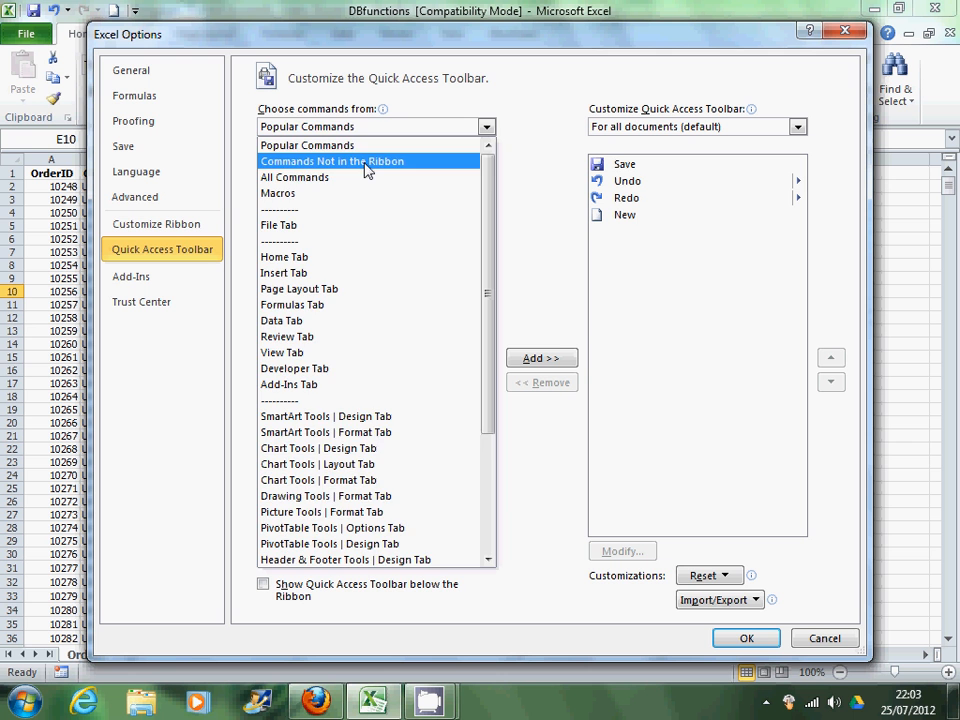
left_click(332, 160)
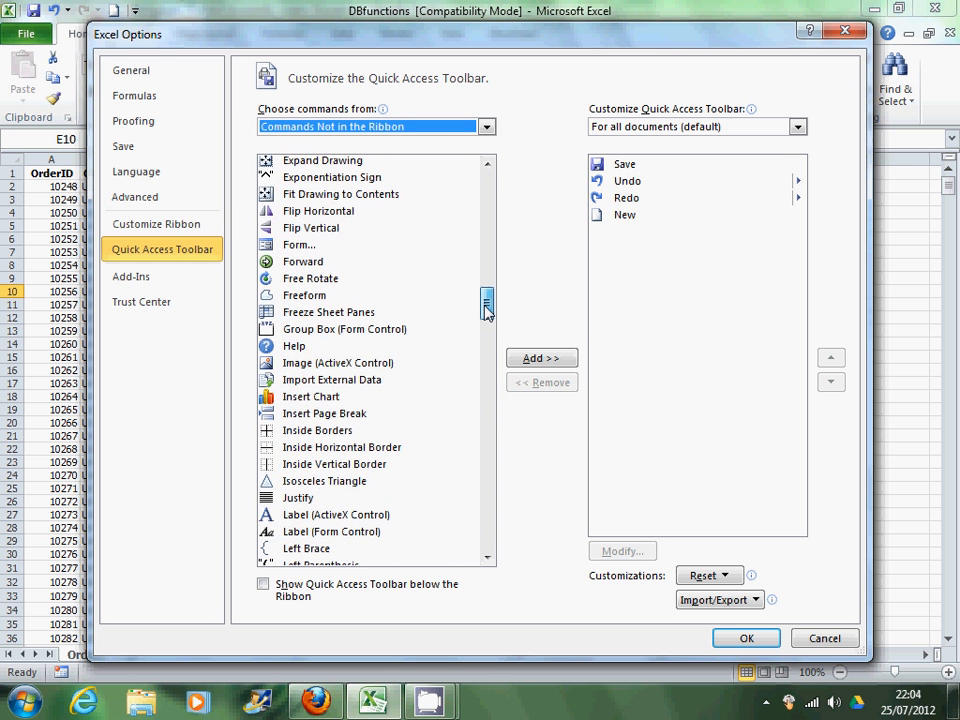
left_click(298, 244)
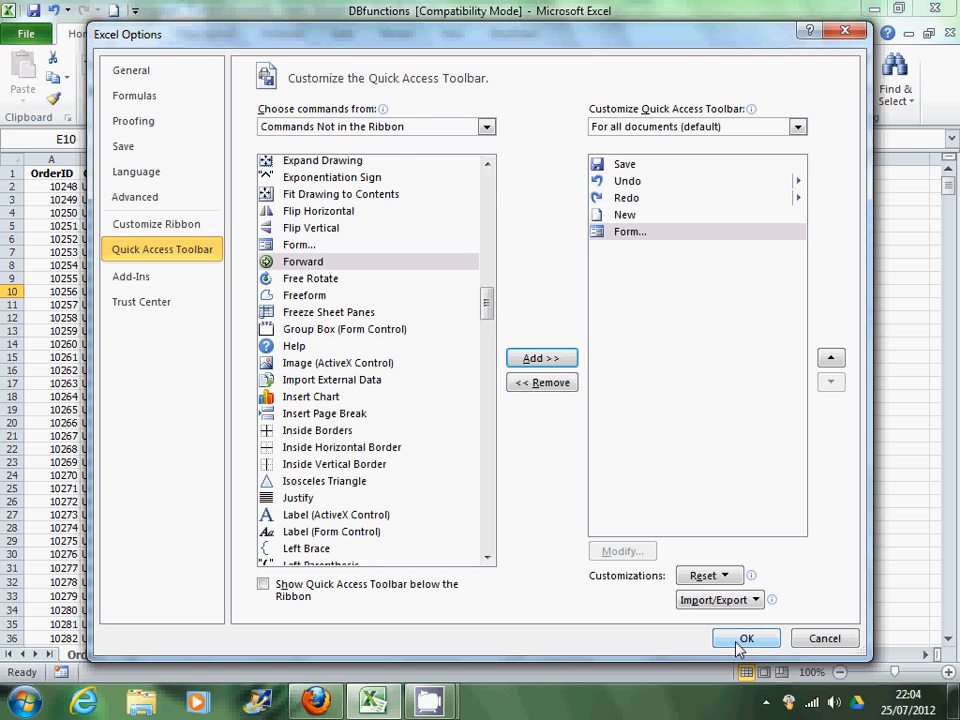
left_click(746, 638)
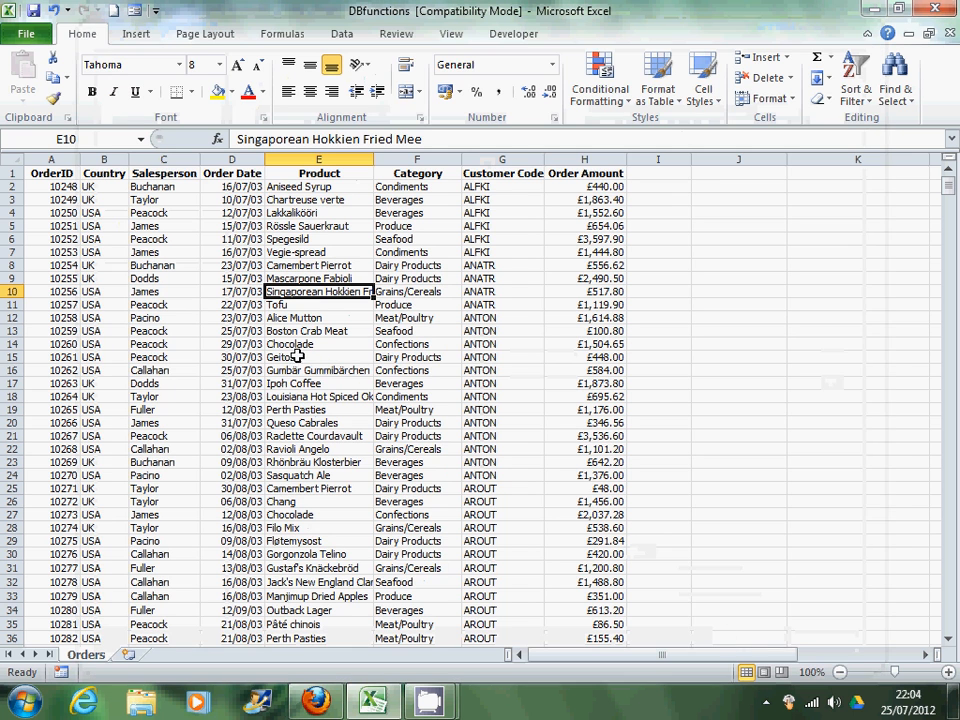
mouse_move(138, 10)
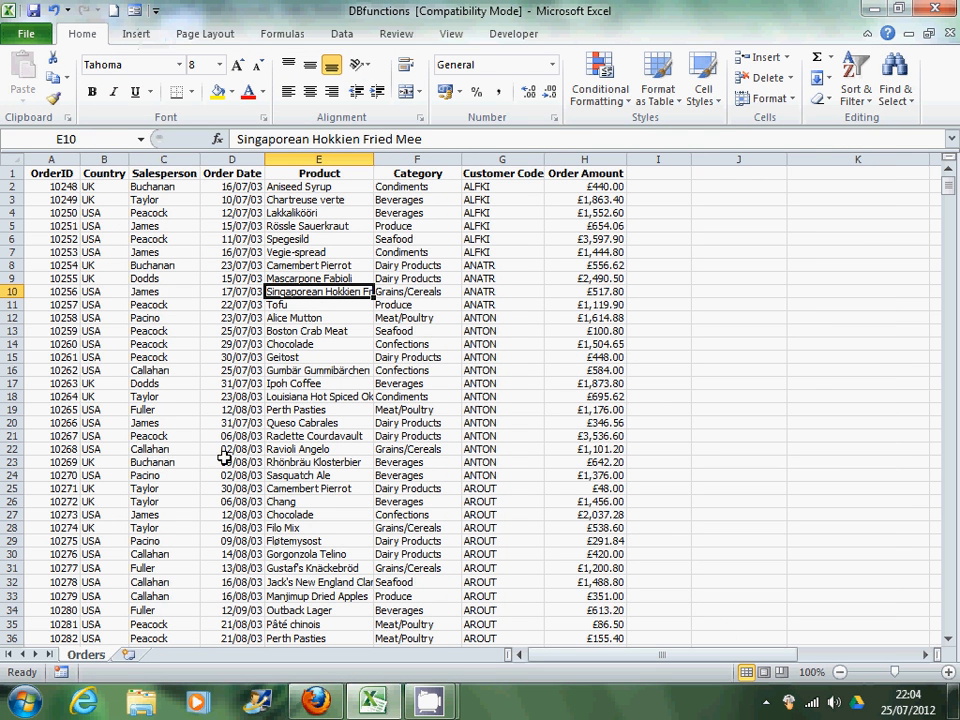
Launch the Orders data form and step forward through the records to 6 of 799 (OrderID 10253)
left_click(164, 384)
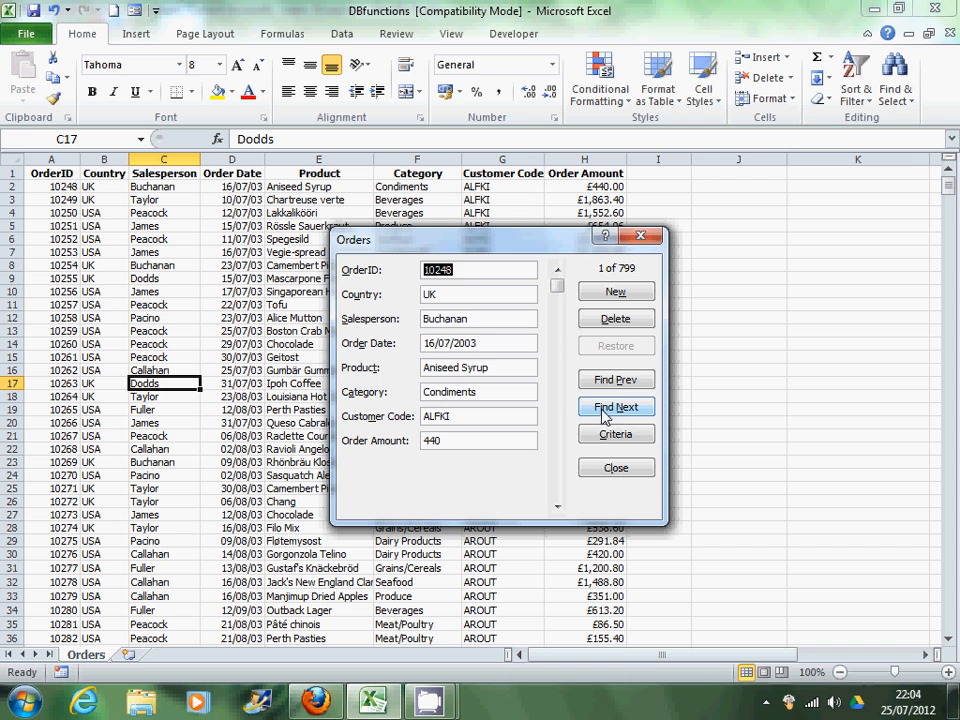
left_click(616, 406)
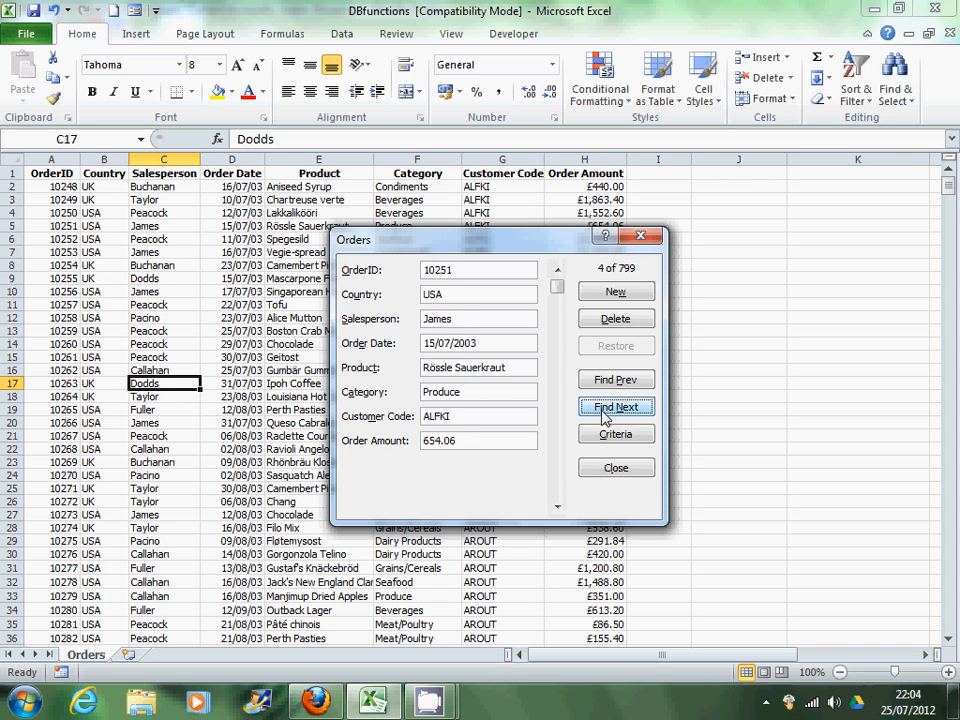
left_click(616, 406)
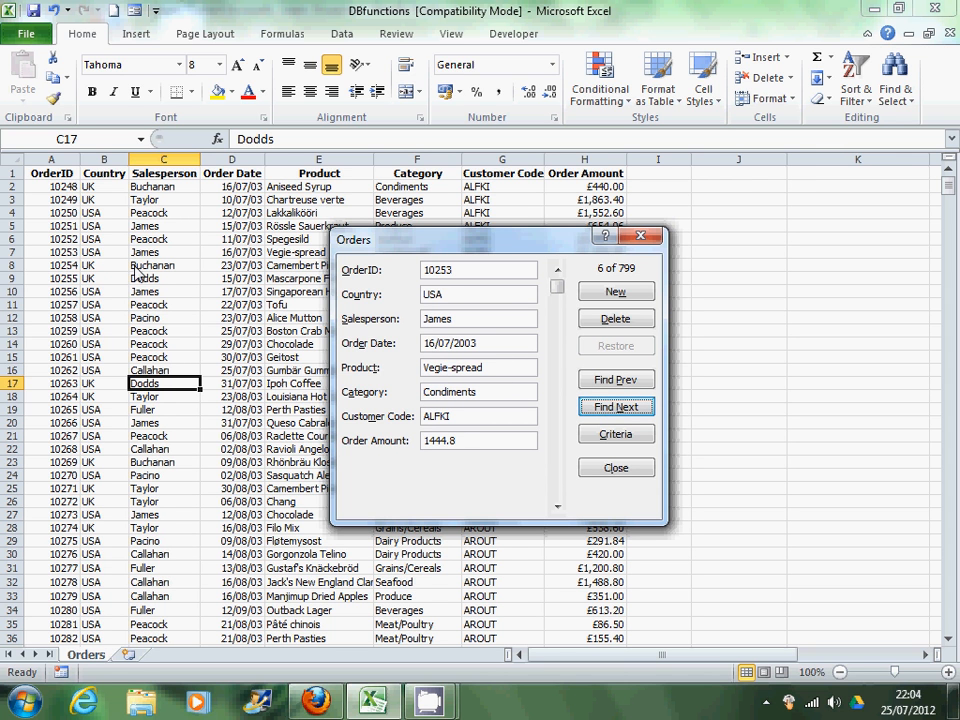
mouse_move(388, 516)
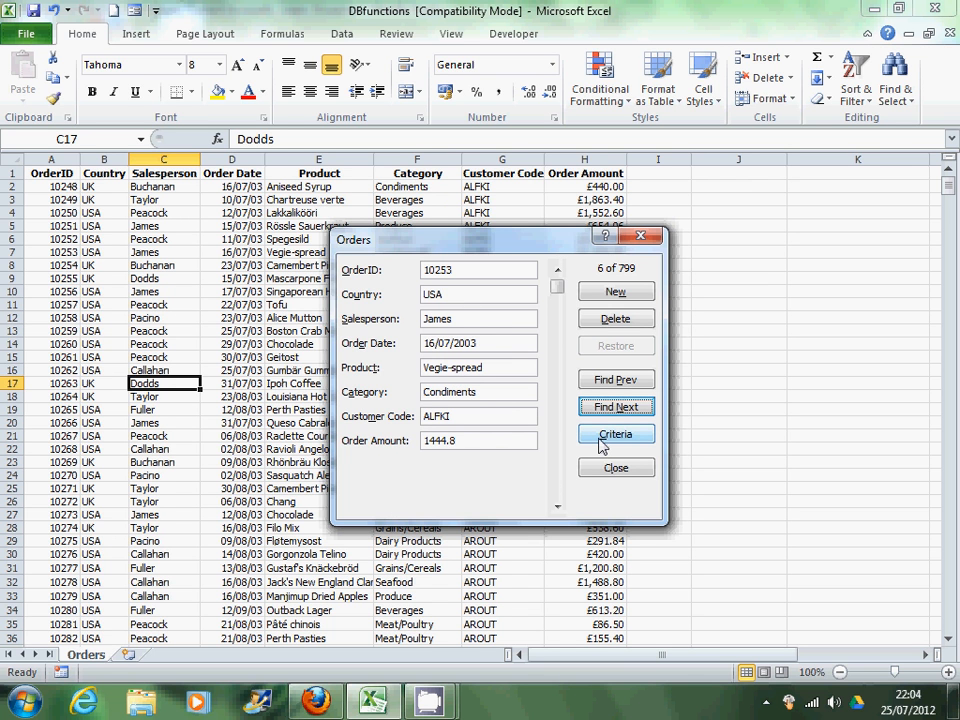
Run a first criteria search that lands on record 47 (OrderID 10294)
left_click(616, 432)
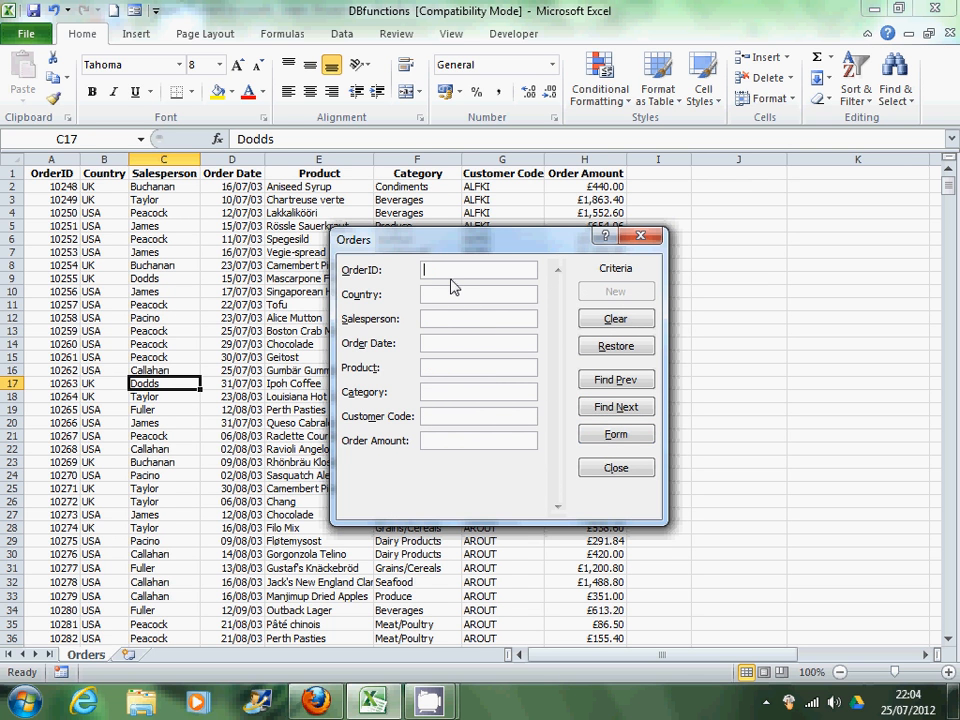
type("10294")
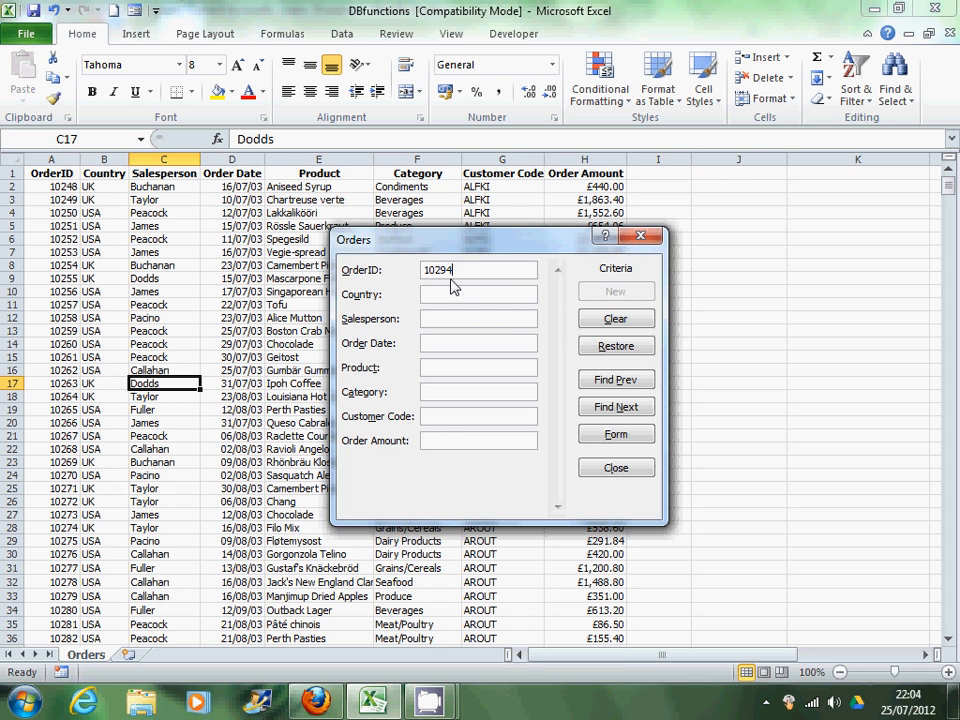
left_click(616, 406)
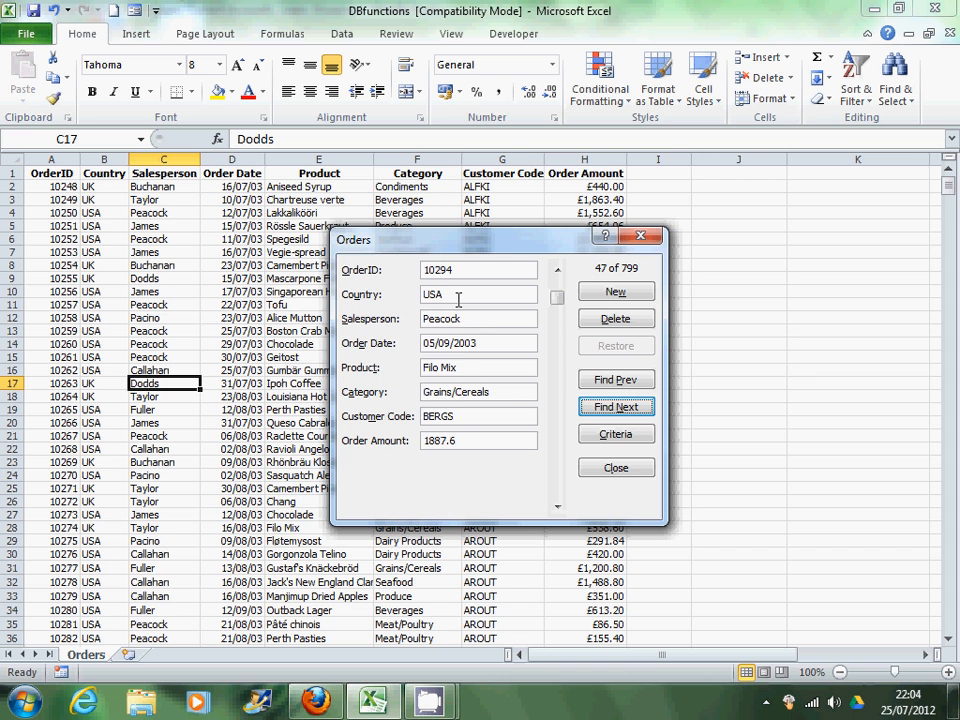
Search with Salesperson King and Order Date 07/04/2004 to show record 249, order 10496
left_click(616, 432)
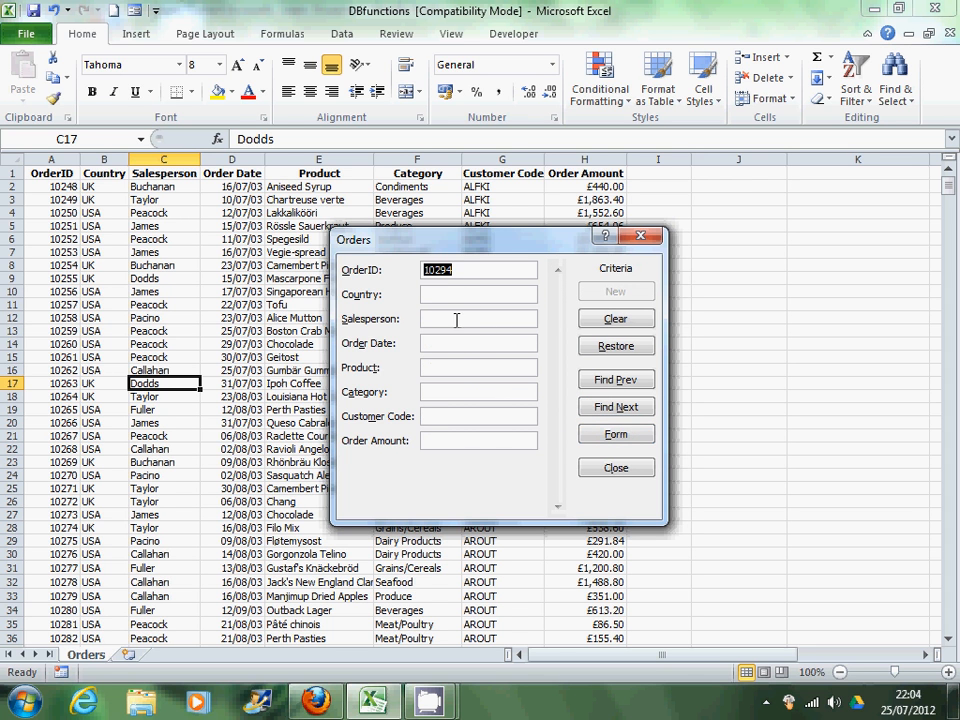
left_click(478, 294)
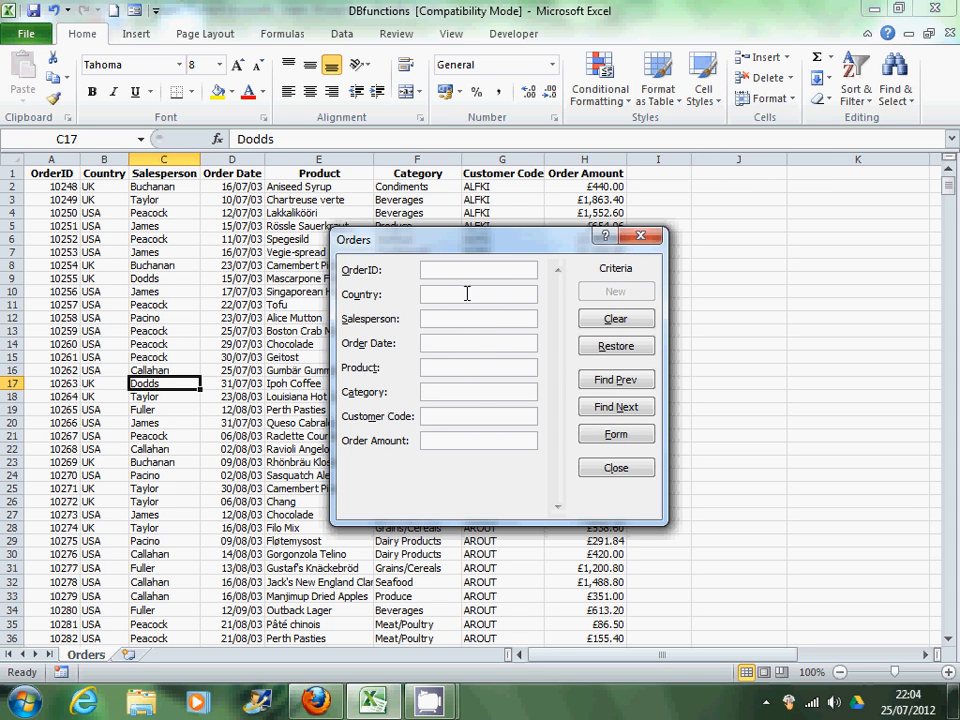
type("king")
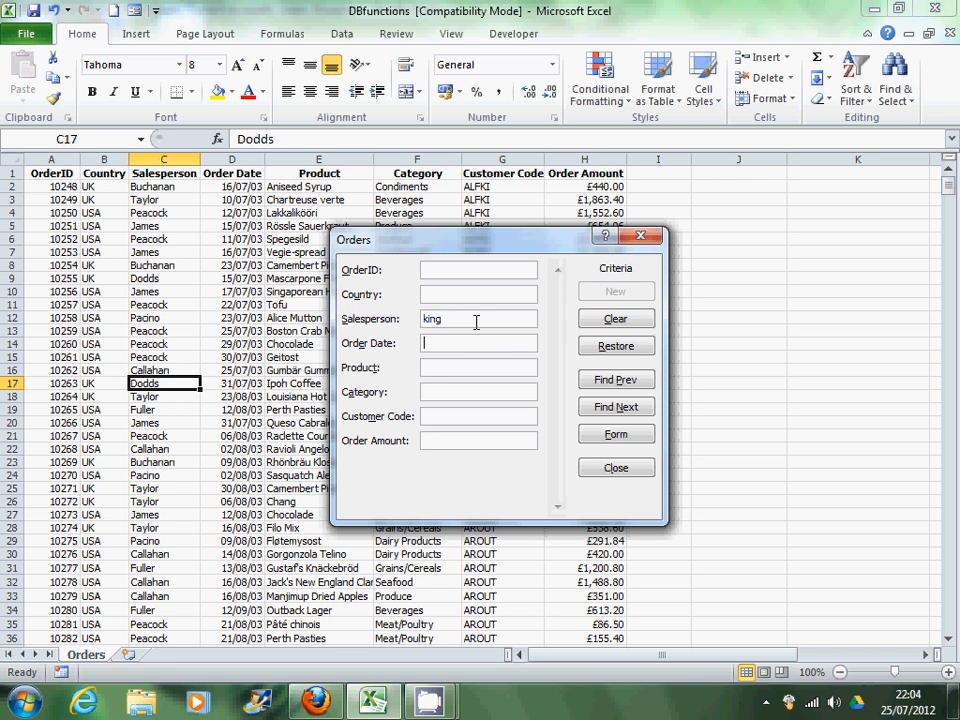
type("07/04/04")
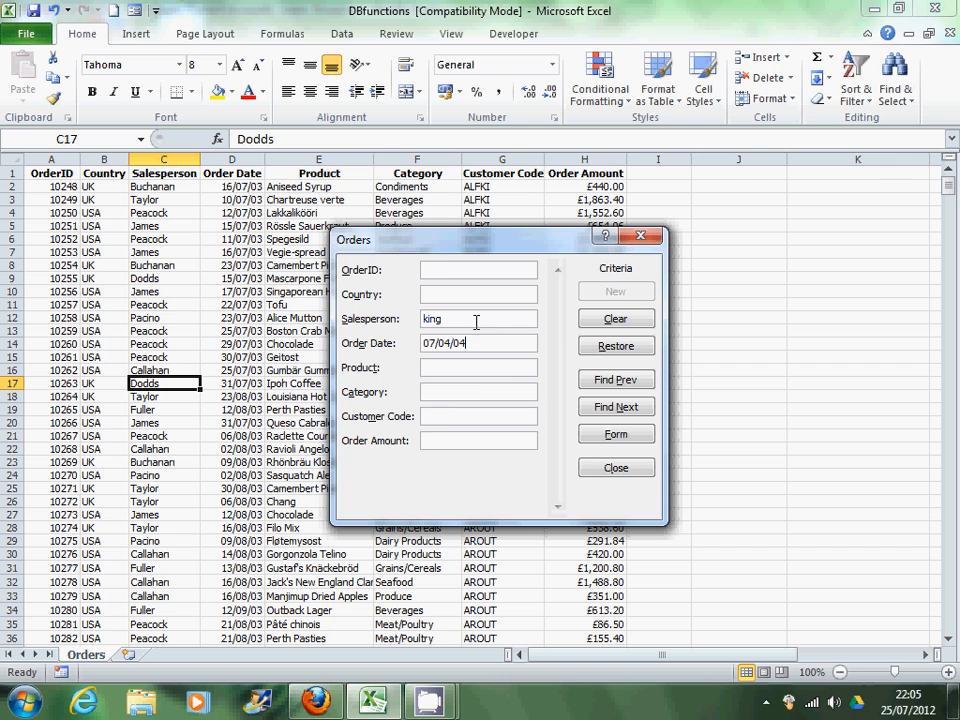
left_click(616, 406)
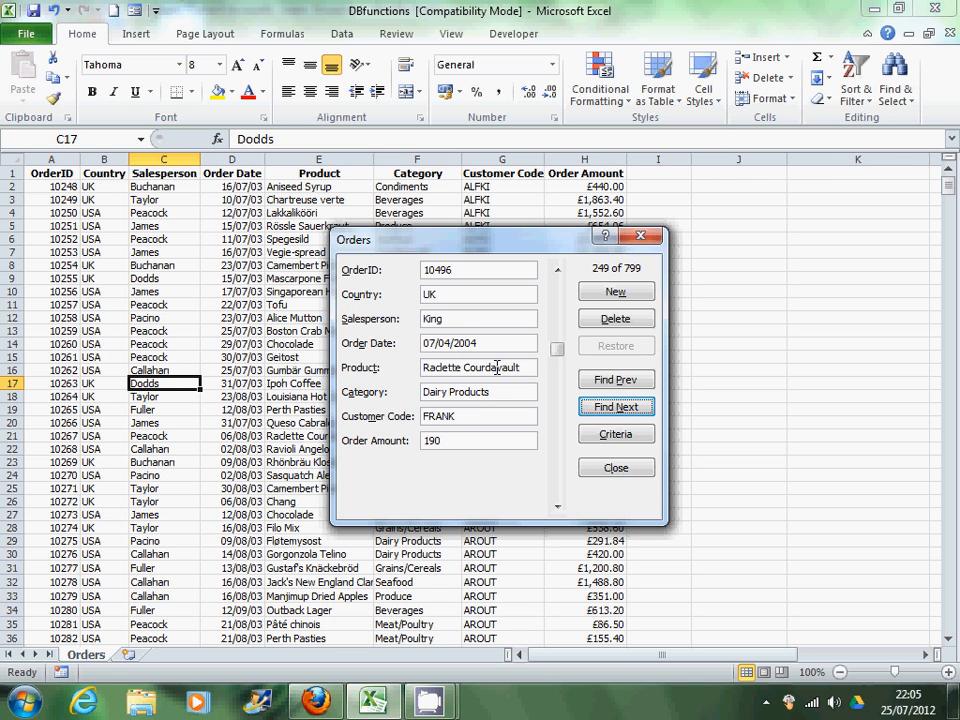
mouse_move(444, 390)
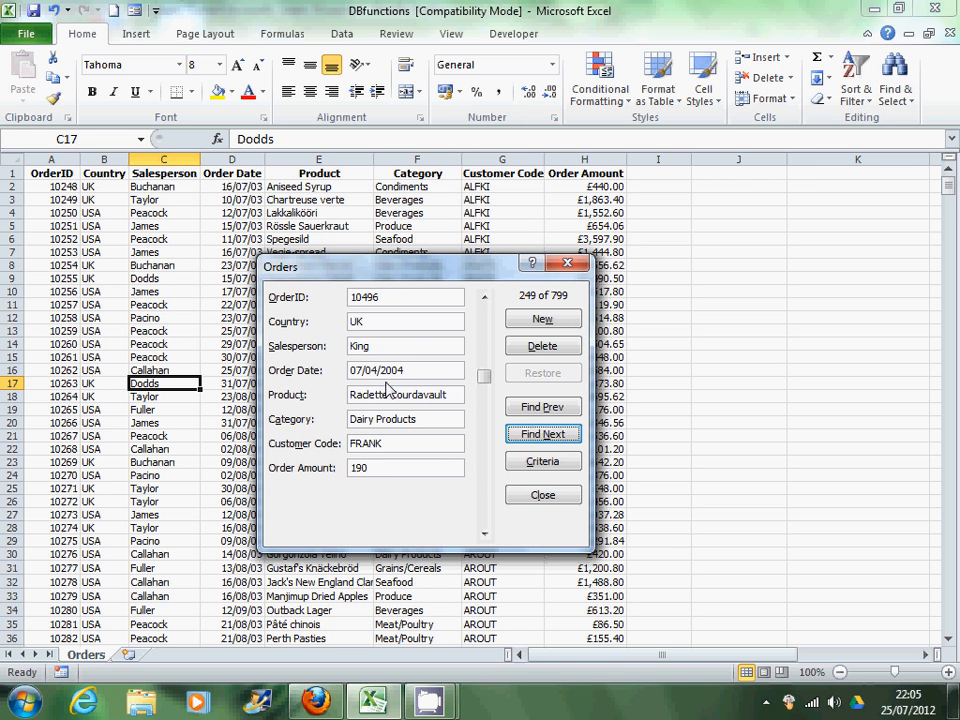
Begin a new record with OrderID 19999, salesperson alan and order amount 10000
left_click(542, 318)
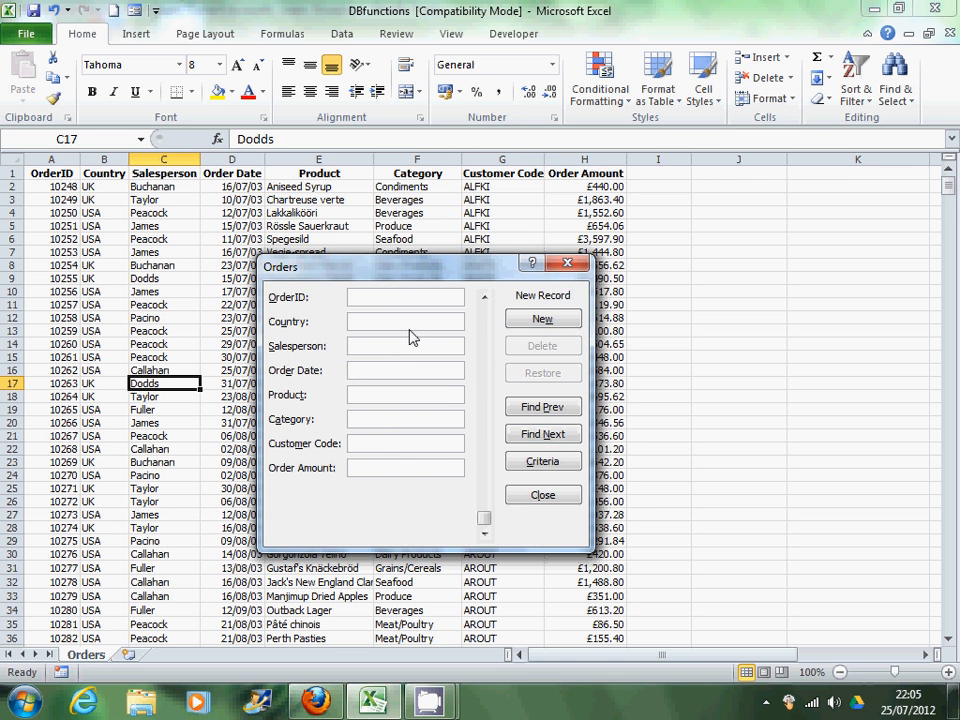
type("19999")
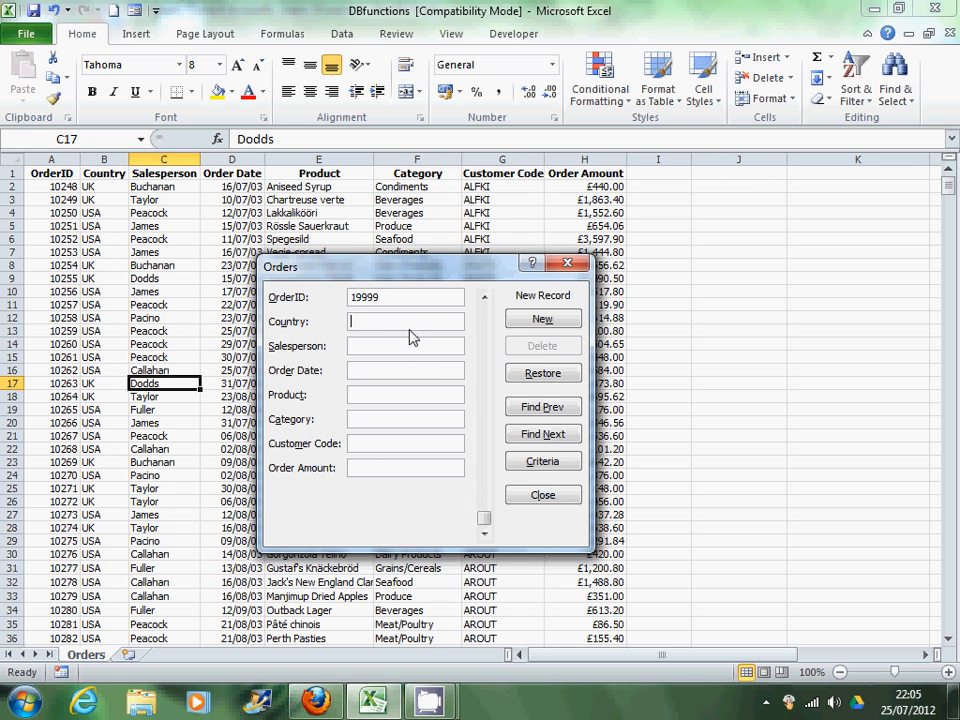
type("alan")
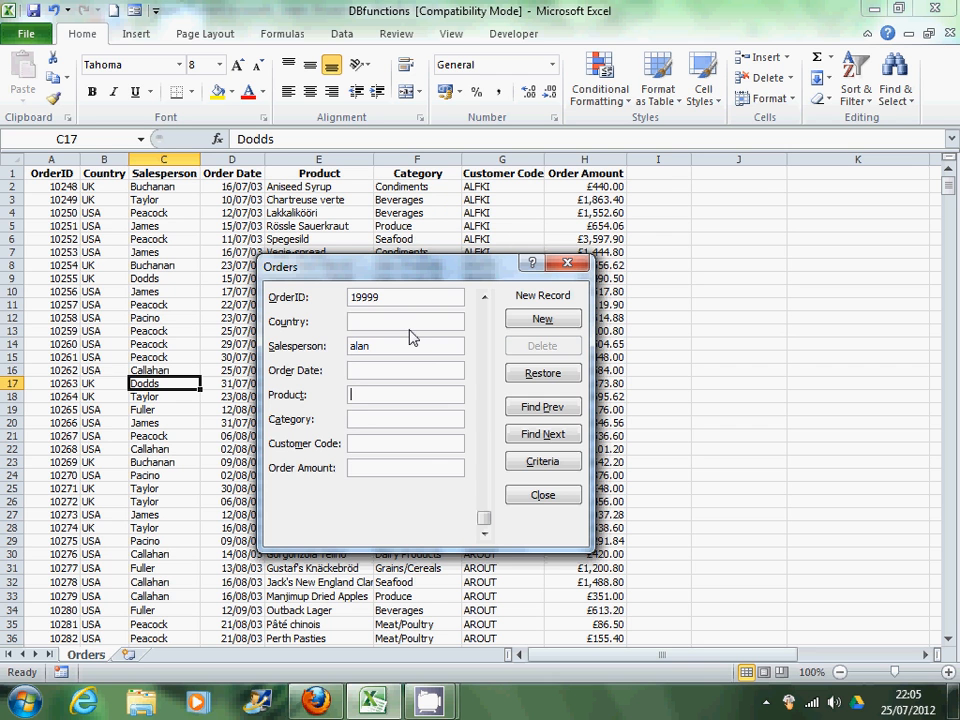
type("1")
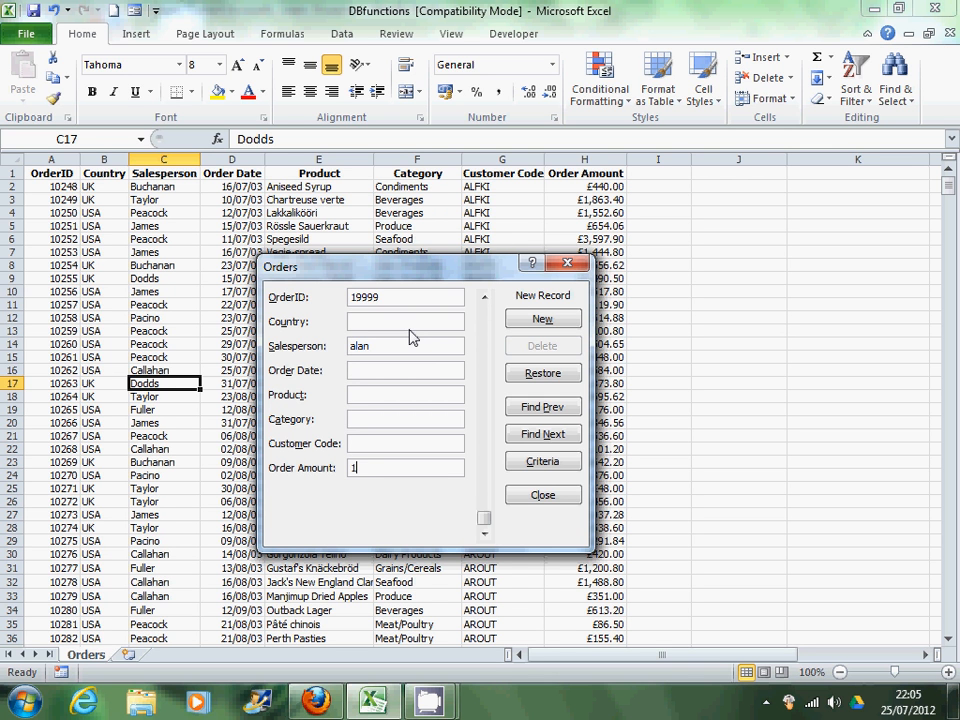
type("00000")
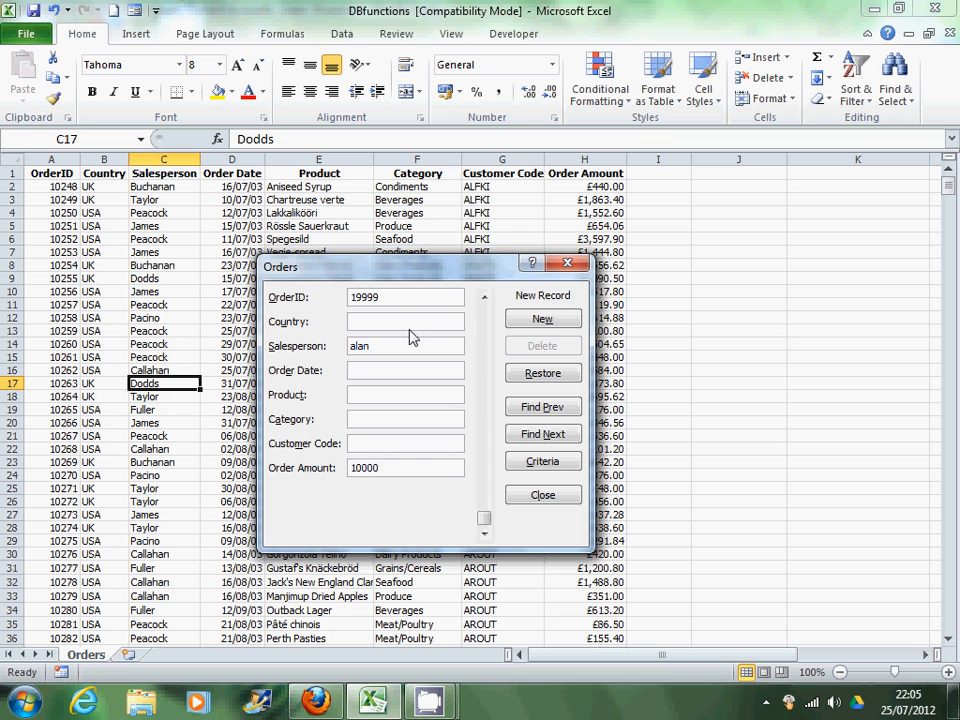
mouse_move(544, 496)
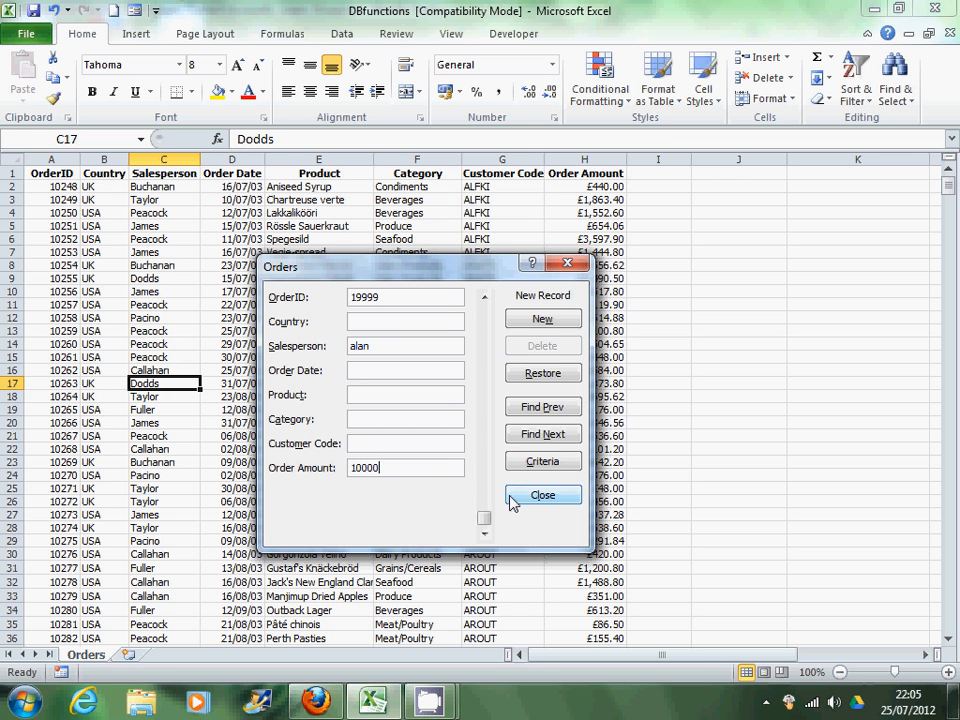
Close the data form and scroll the Orders sheet back to its first rows
left_click(544, 496)
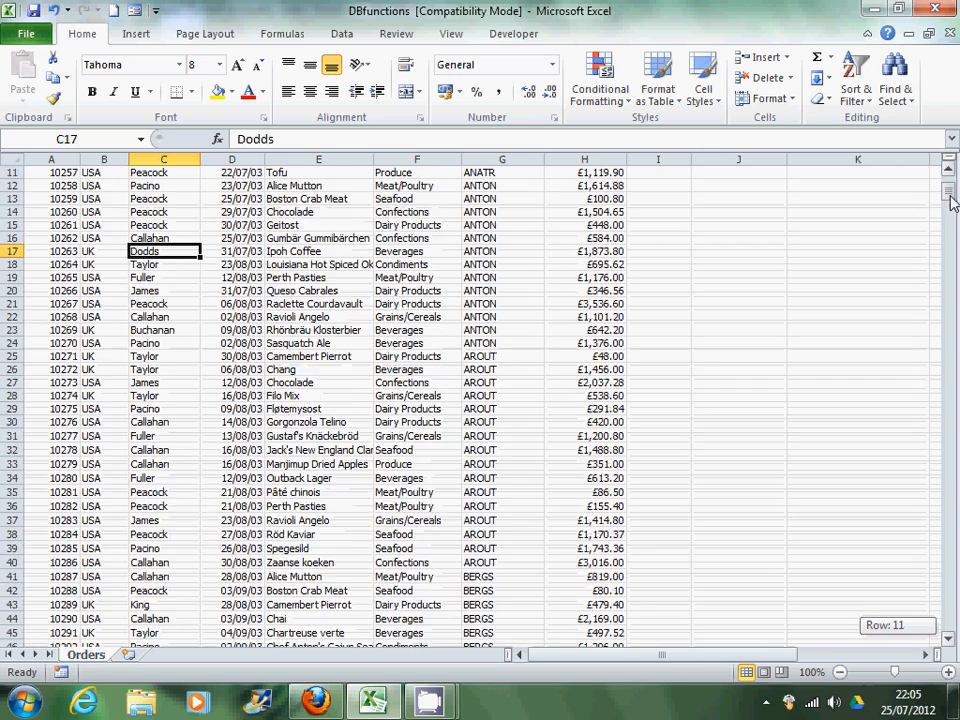
scroll("up", 3)
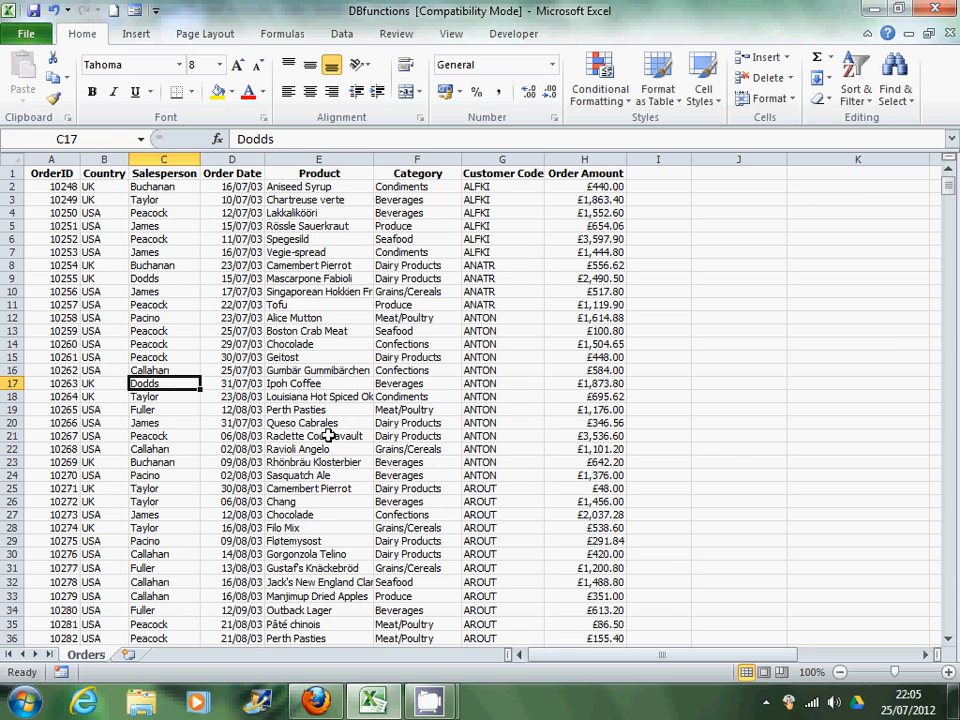
mouse_move(388, 400)
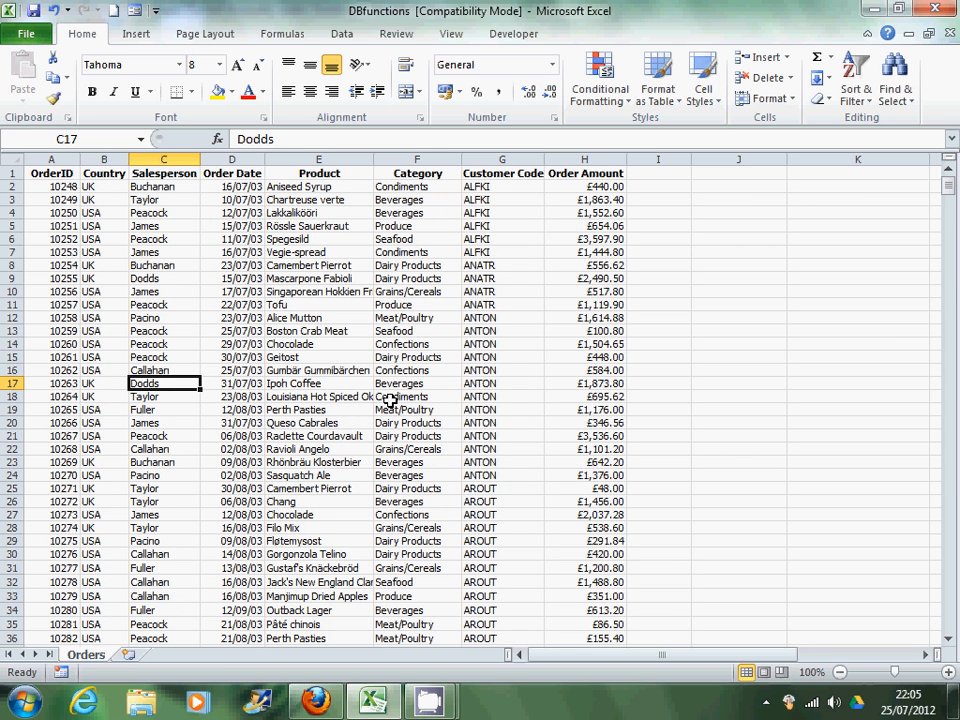